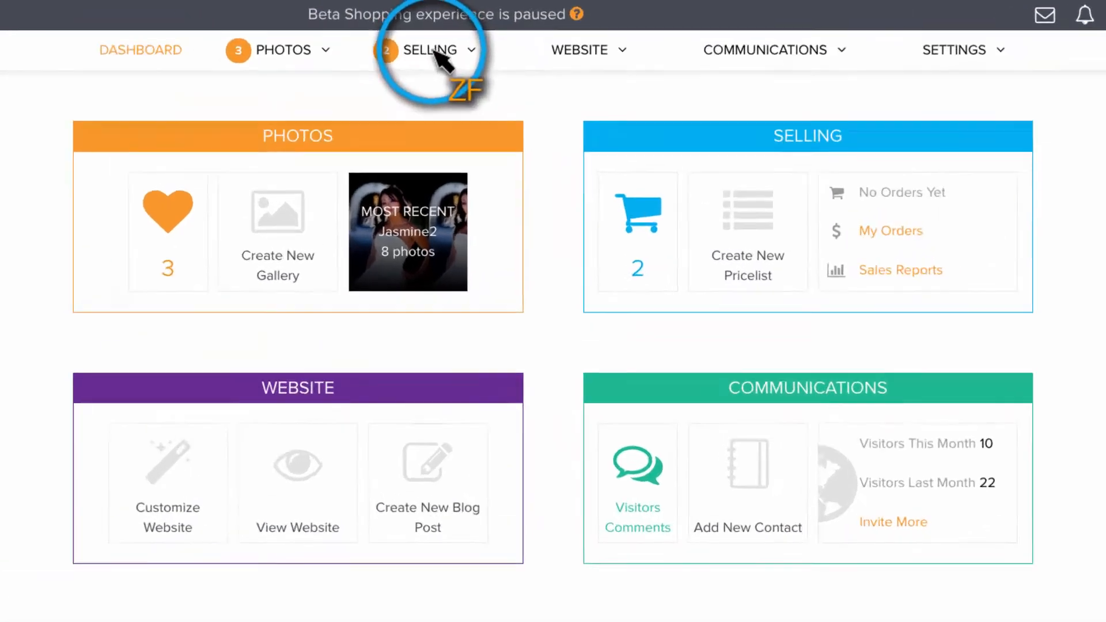
Go to Coupons & Campaigns from the Selling menu and start a new coupon.
{"action": "left_click", "coordinate": [430, 49]}
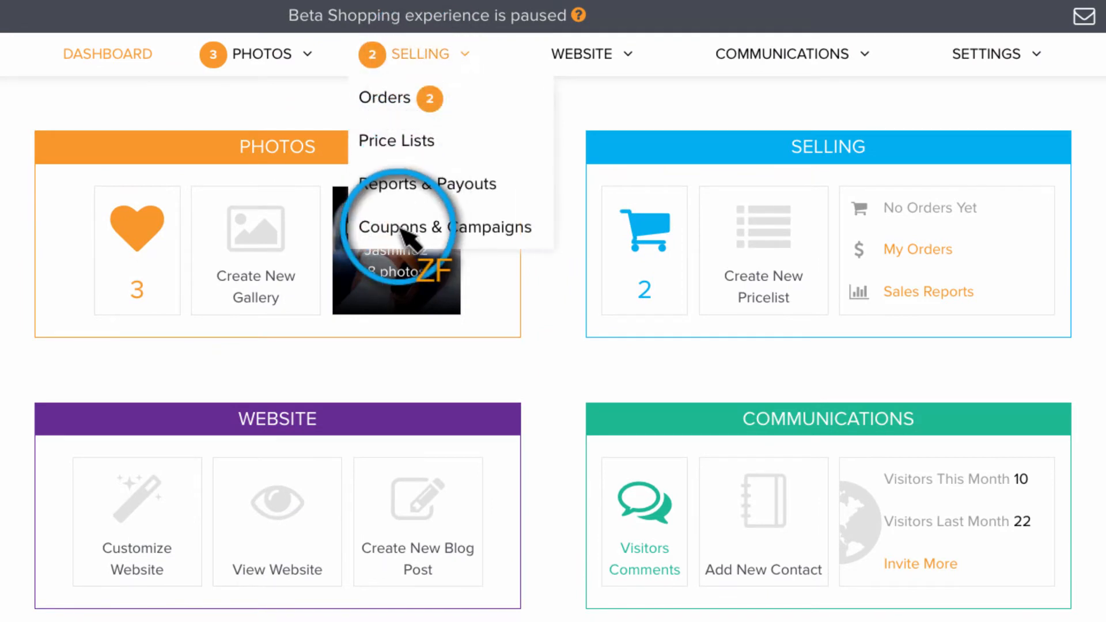
{"action": "left_click", "coordinate": [442, 227]}
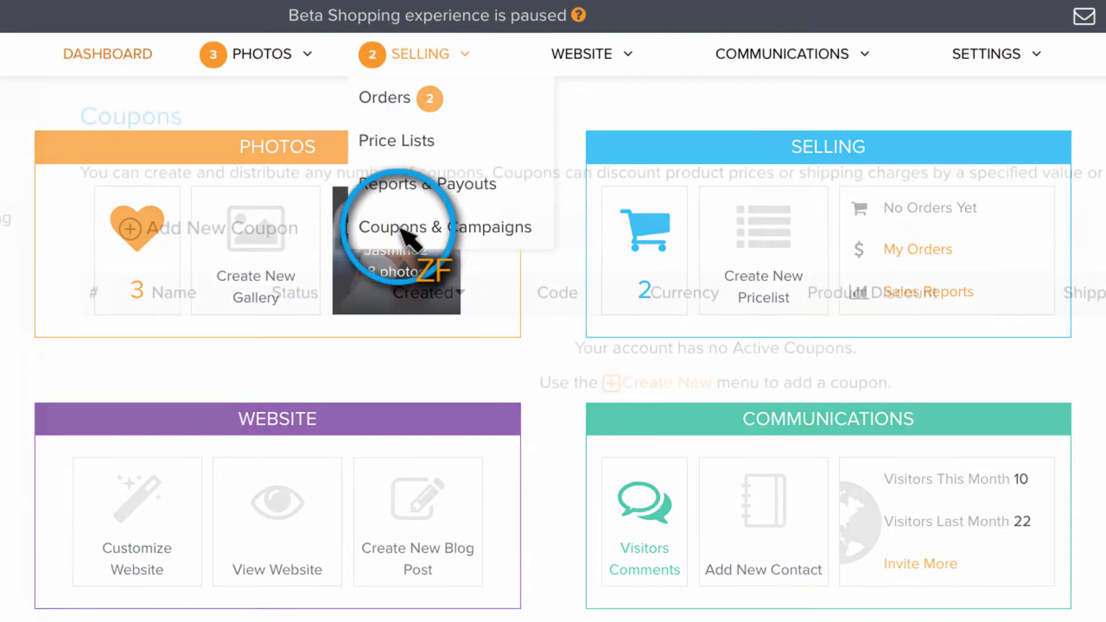
{"action": "left_click", "coordinate": [443, 226]}
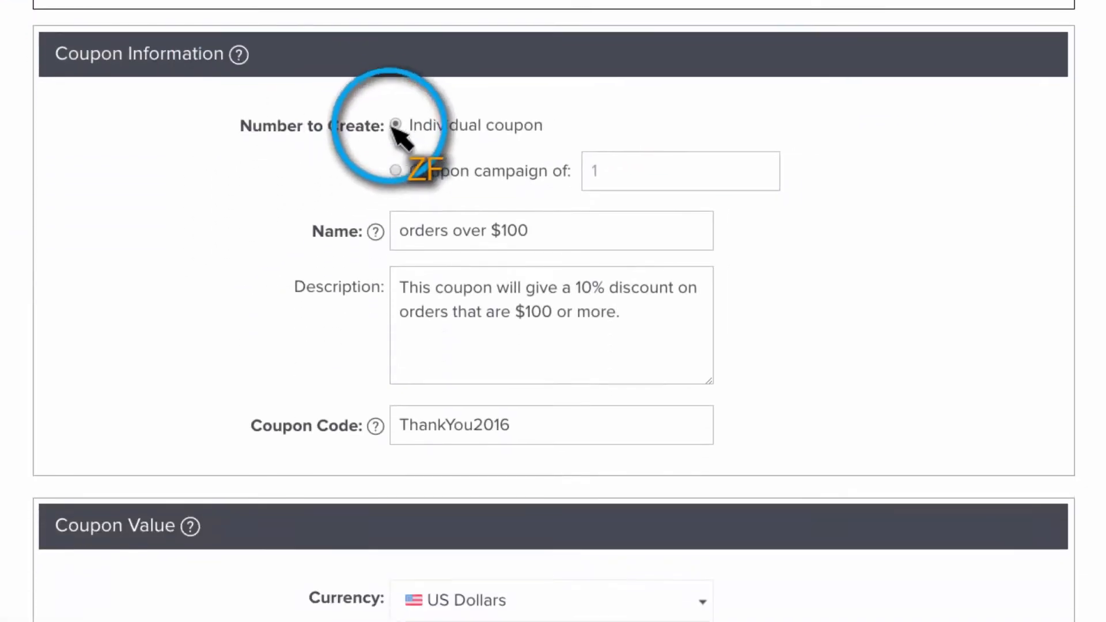
Make the new coupon a single individual coupon rather than a campaign.
{"action": "scroll", "scroll_direction": "down", "scroll_amount": 3}
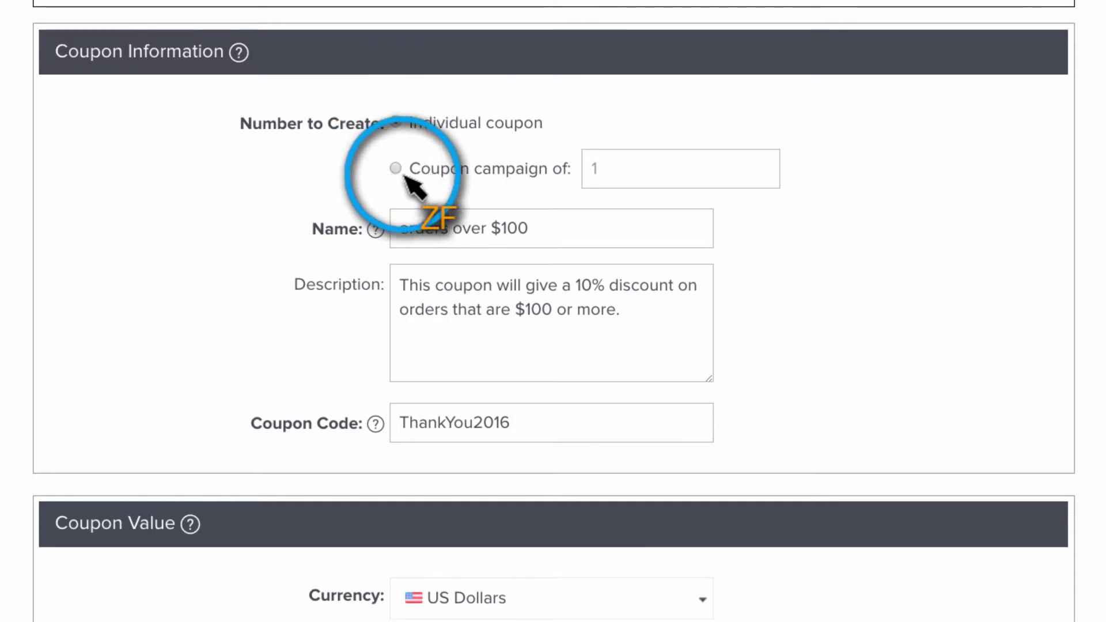
{"action": "left_click", "coordinate": [395, 123]}
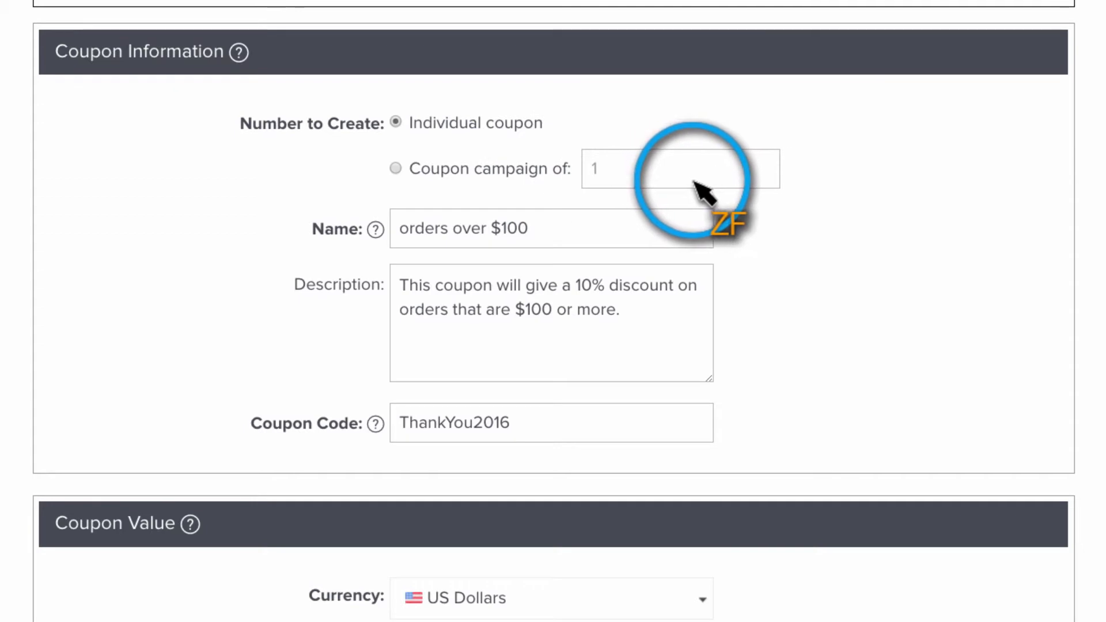
{"action": "mouse_move", "coordinate": [501, 215]}
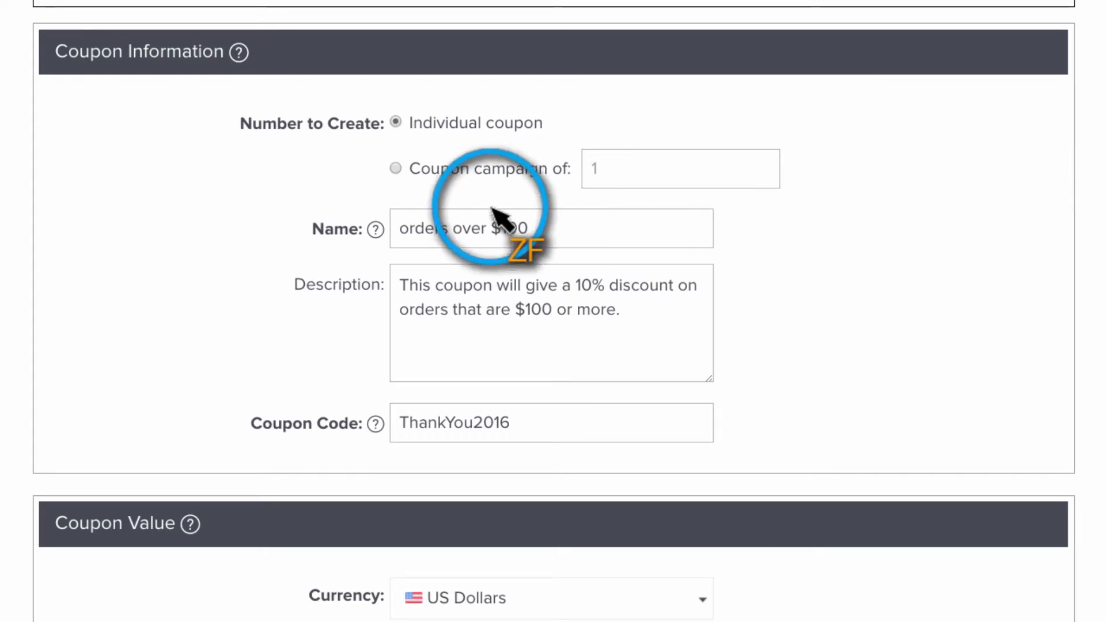
{"action": "mouse_move", "coordinate": [346, 293]}
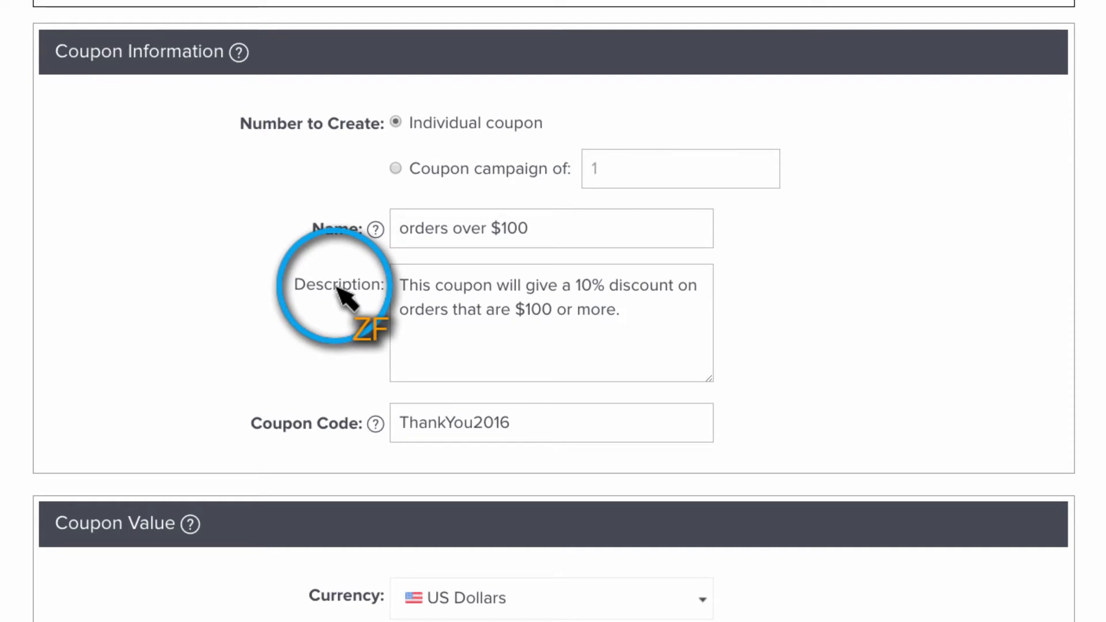
{"action": "mouse_move", "coordinate": [310, 430]}
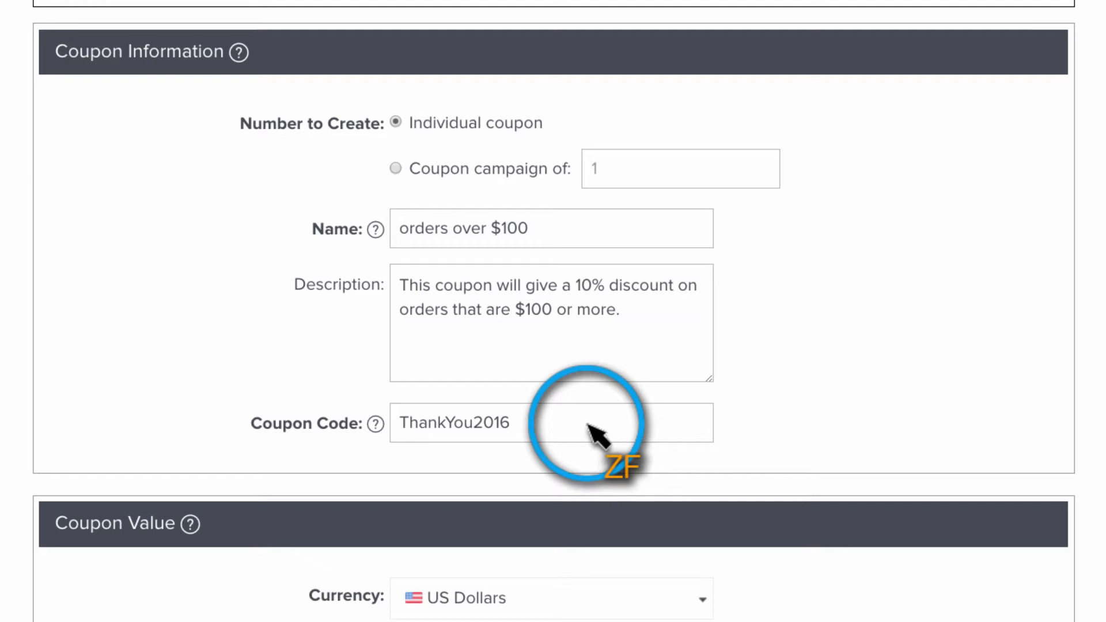
Keep US Dollars as the coupon currency and review the discount value settings.
{"action": "scroll", "scroll_direction": "down", "scroll_amount": 3}
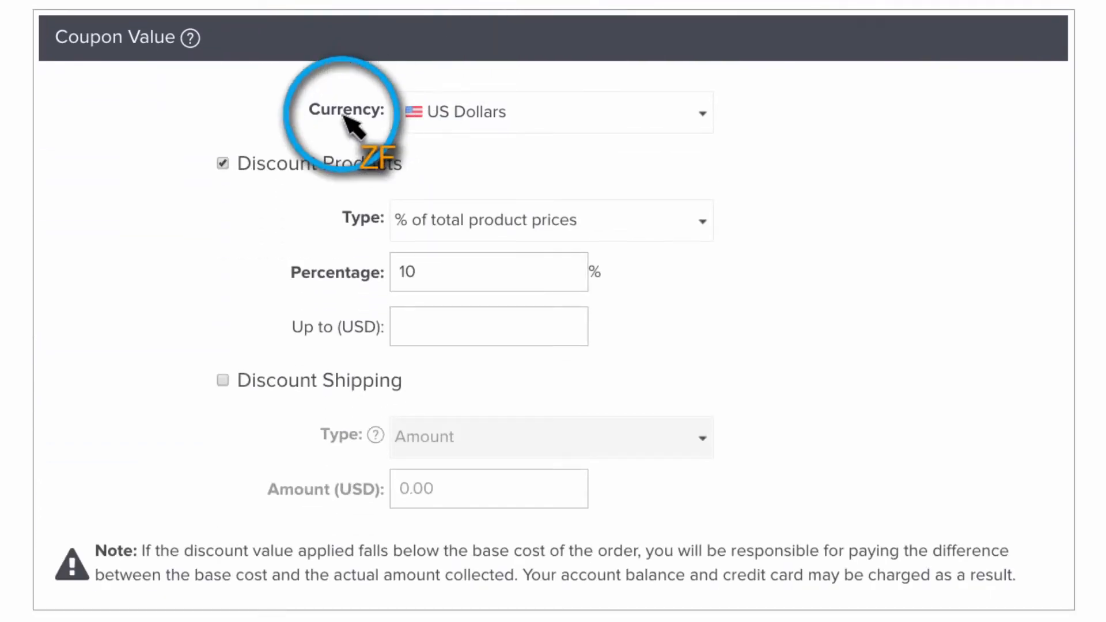
{"action": "left_click", "coordinate": [555, 112]}
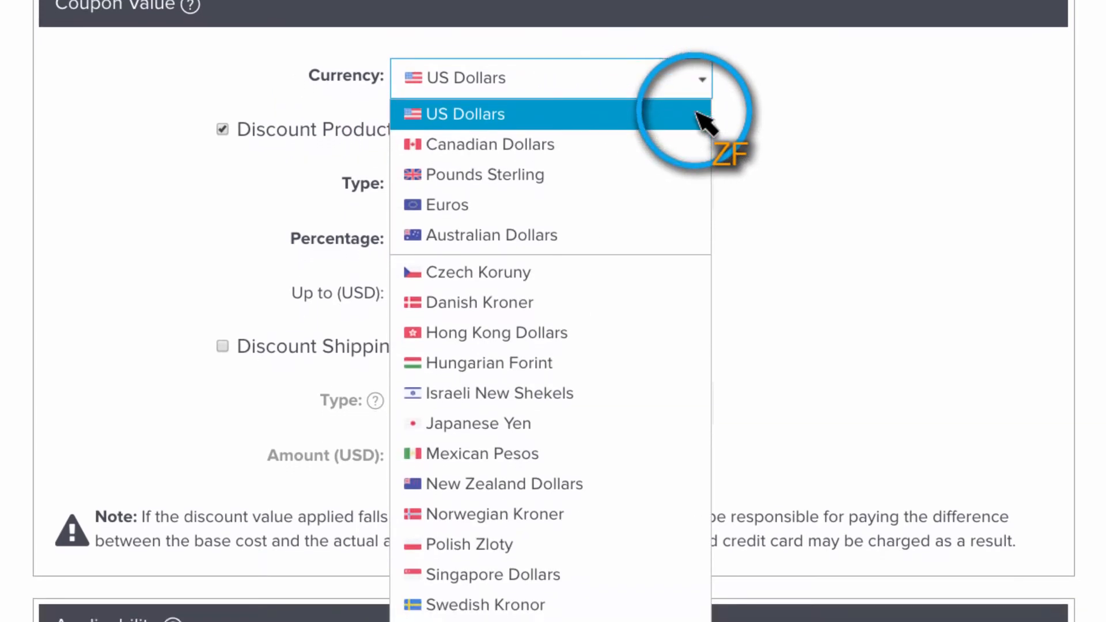
{"action": "scroll", "scroll_direction": "down", "scroll_amount": 3}
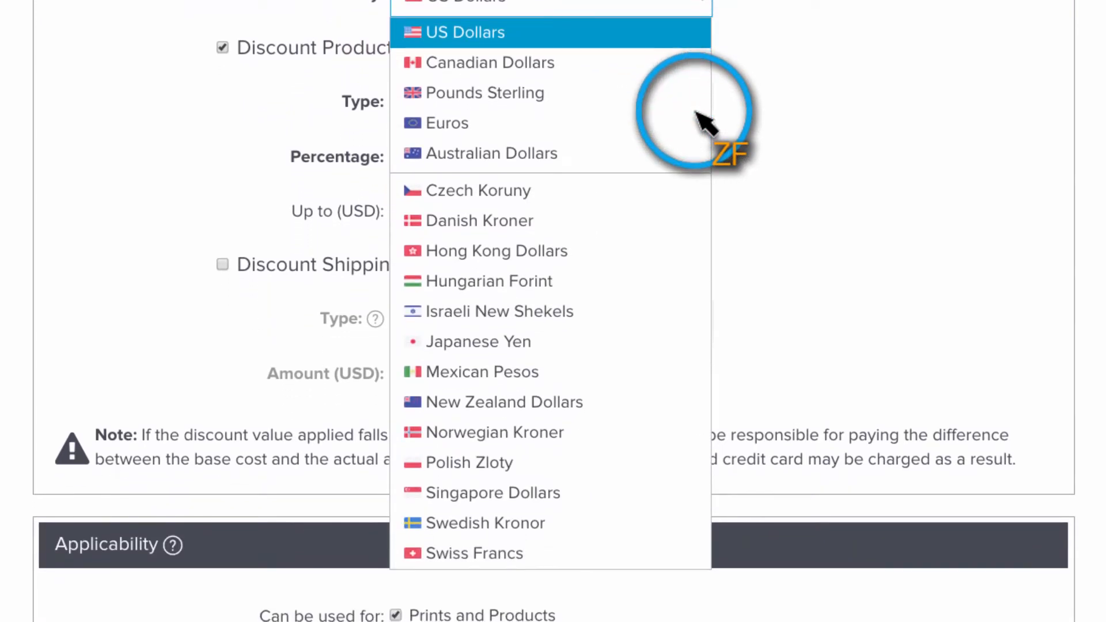
{"action": "scroll", "scroll_direction": "down", "scroll_amount": 3}
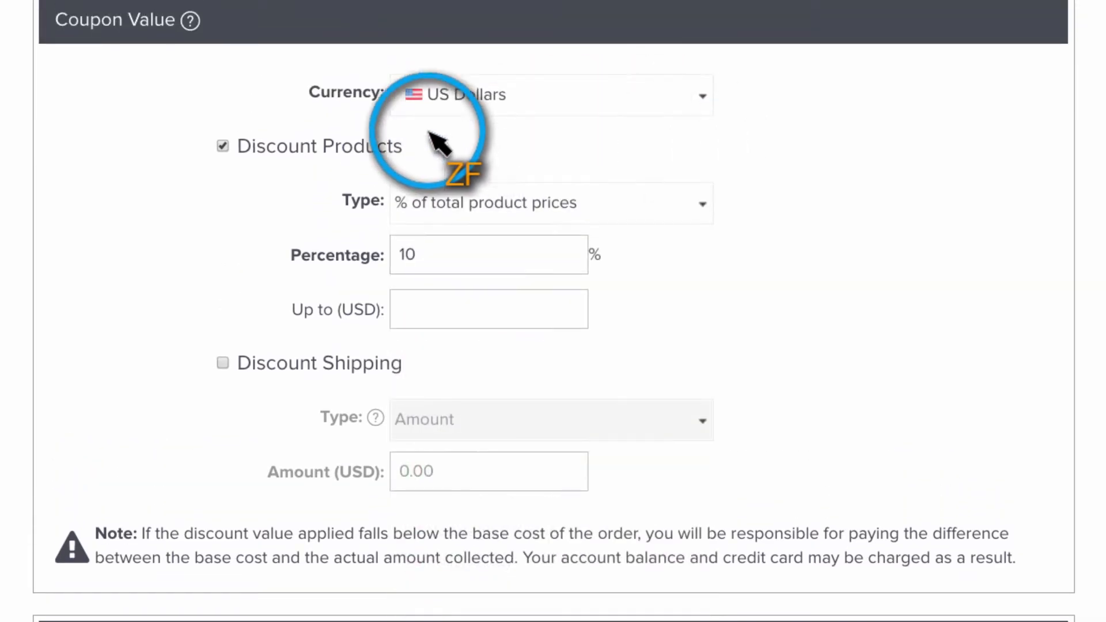
{"action": "mouse_move", "coordinate": [437, 177]}
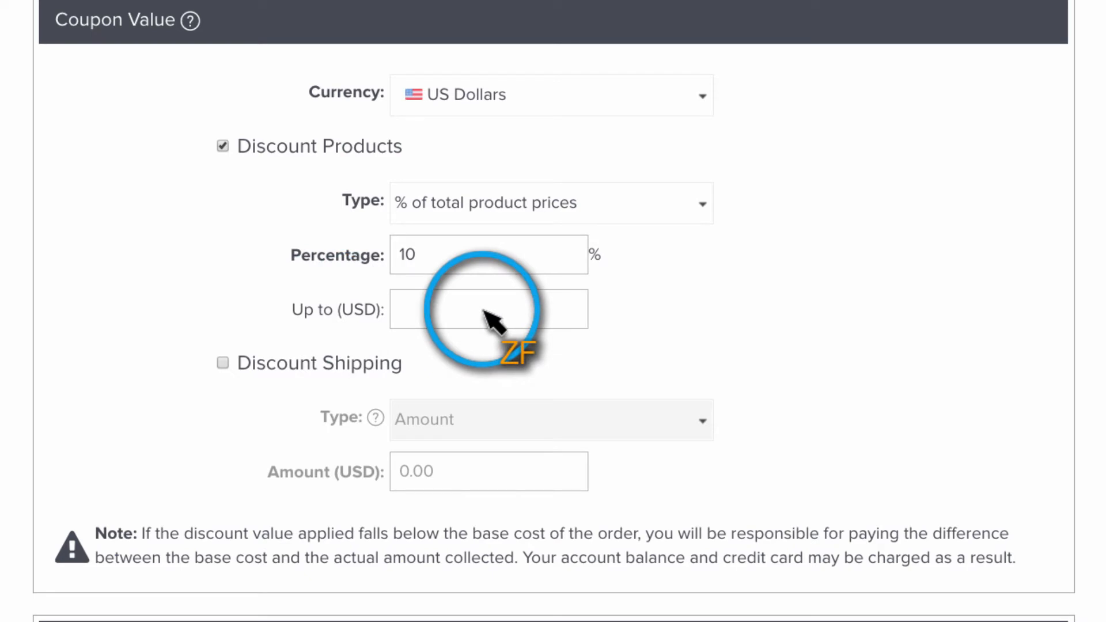
{"action": "mouse_move", "coordinate": [232, 366]}
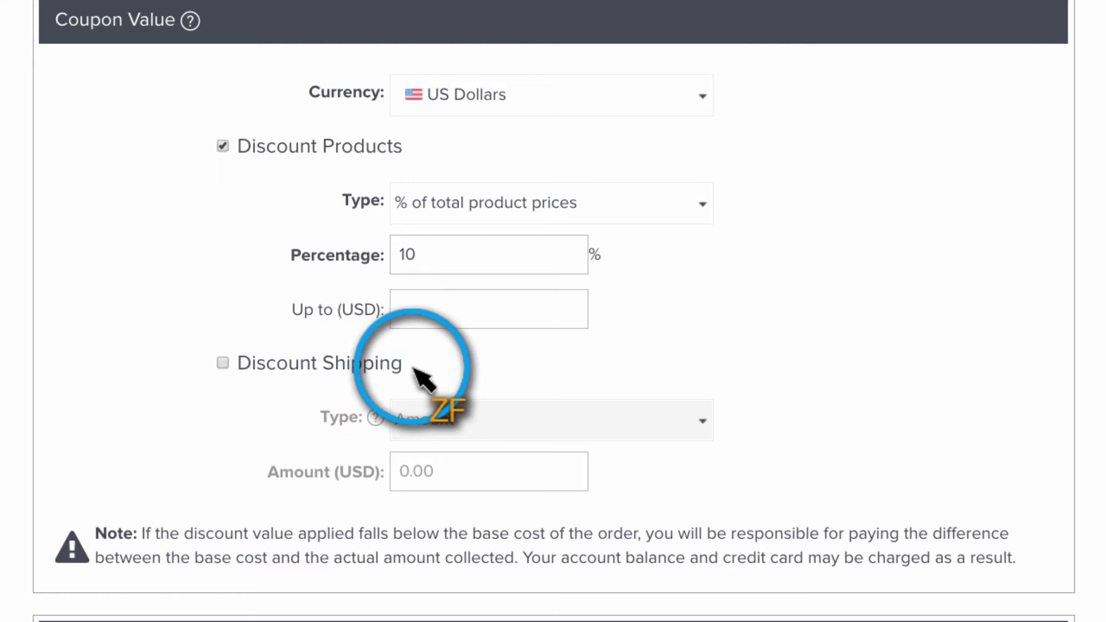
Make the coupon valid in all galleries, dismissing the gallery picker without choosing one.
{"action": "scroll", "scroll_direction": "down", "scroll_amount": 3}
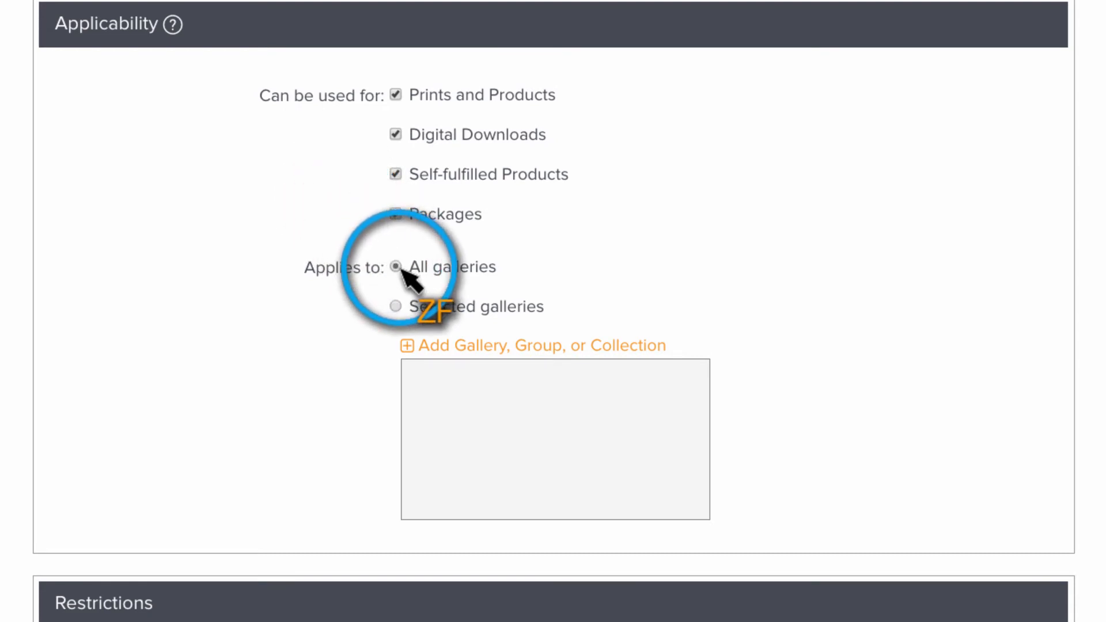
{"action": "left_click", "coordinate": [542, 344]}
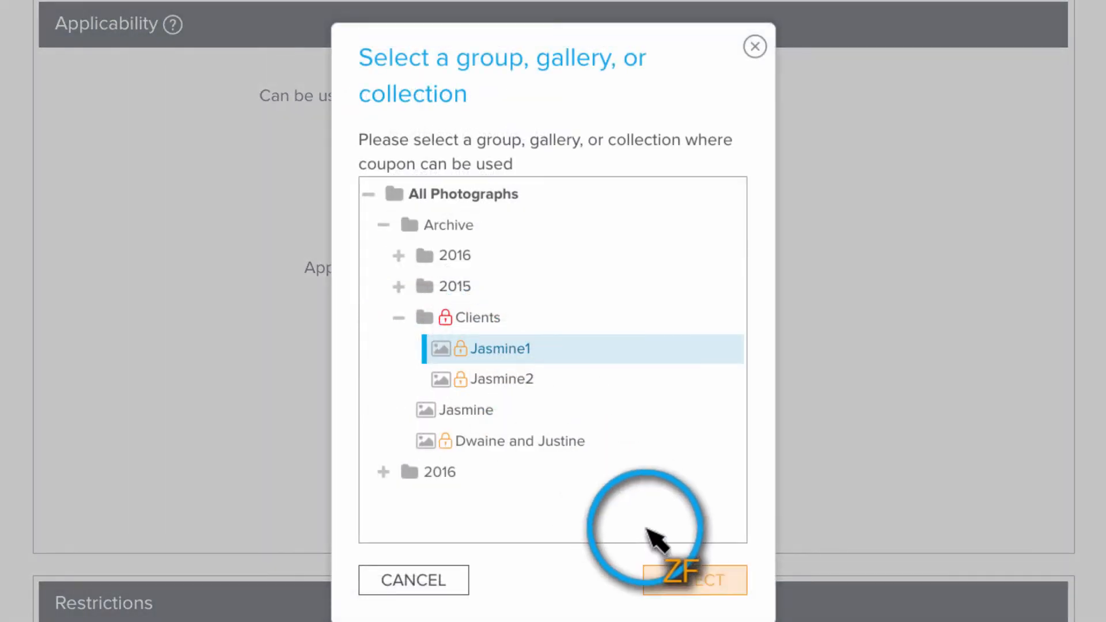
{"action": "left_click", "coordinate": [692, 579]}
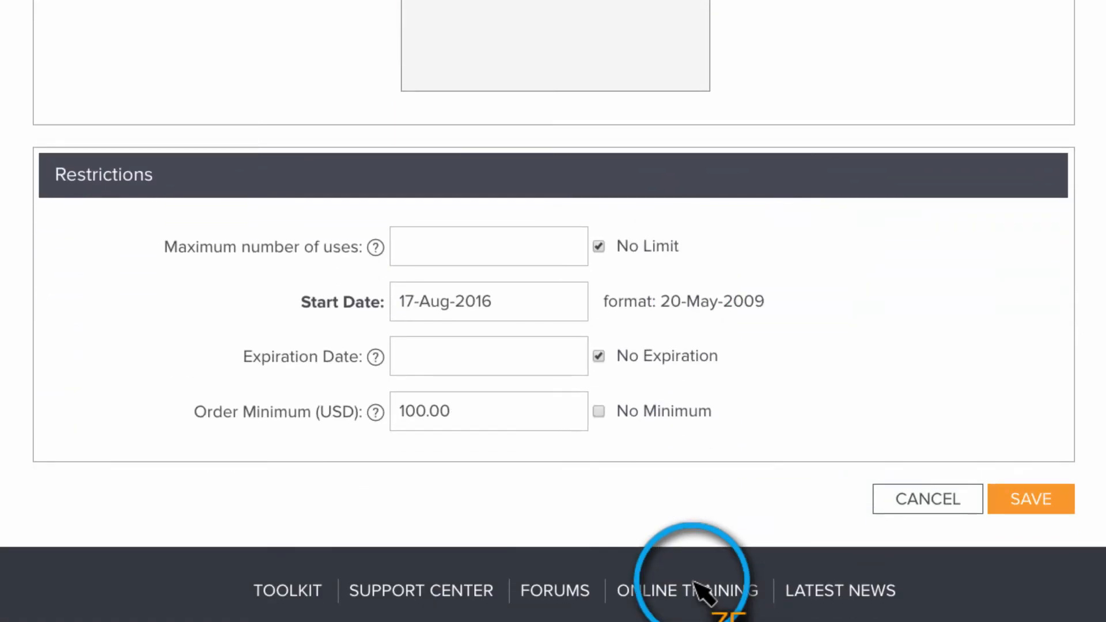
{"action": "mouse_move", "coordinate": [501, 303]}
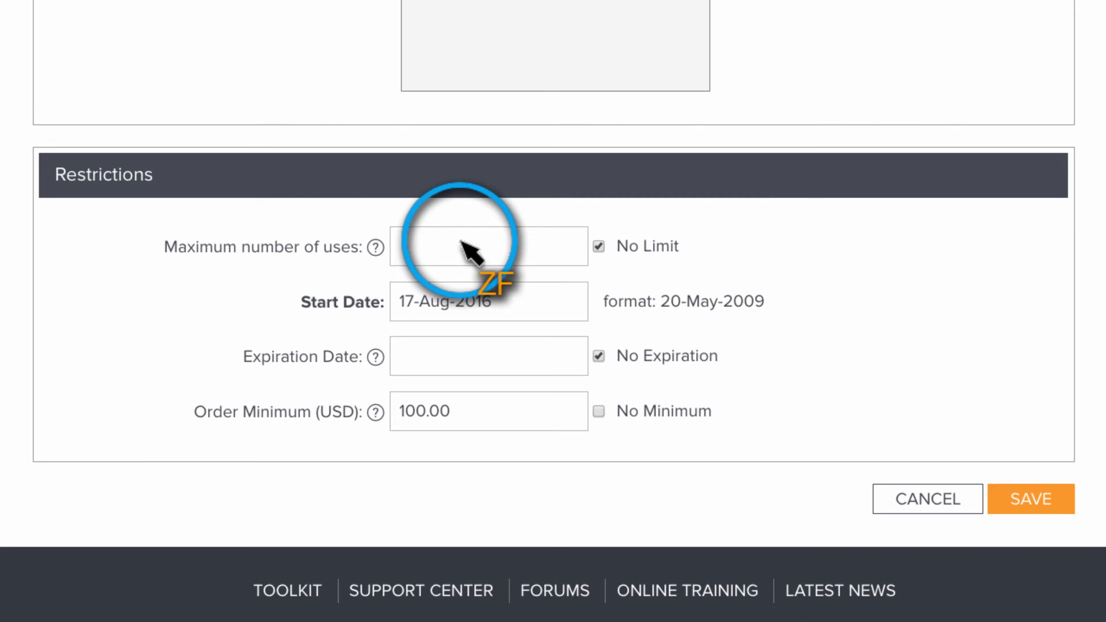
{"action": "mouse_move", "coordinate": [451, 317]}
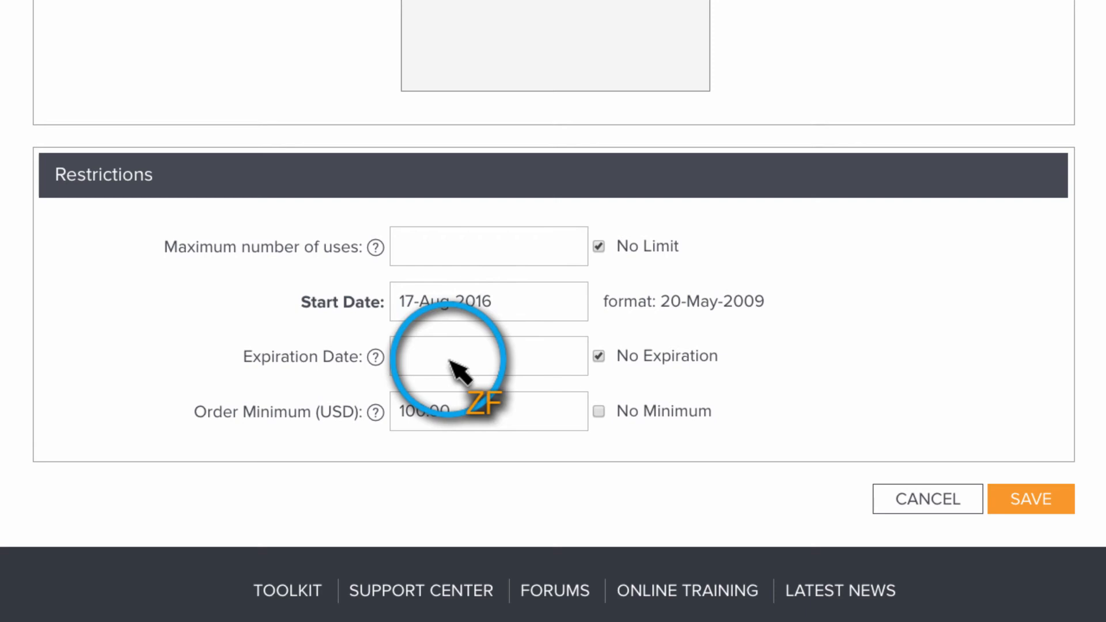
{"action": "mouse_move", "coordinate": [554, 302]}
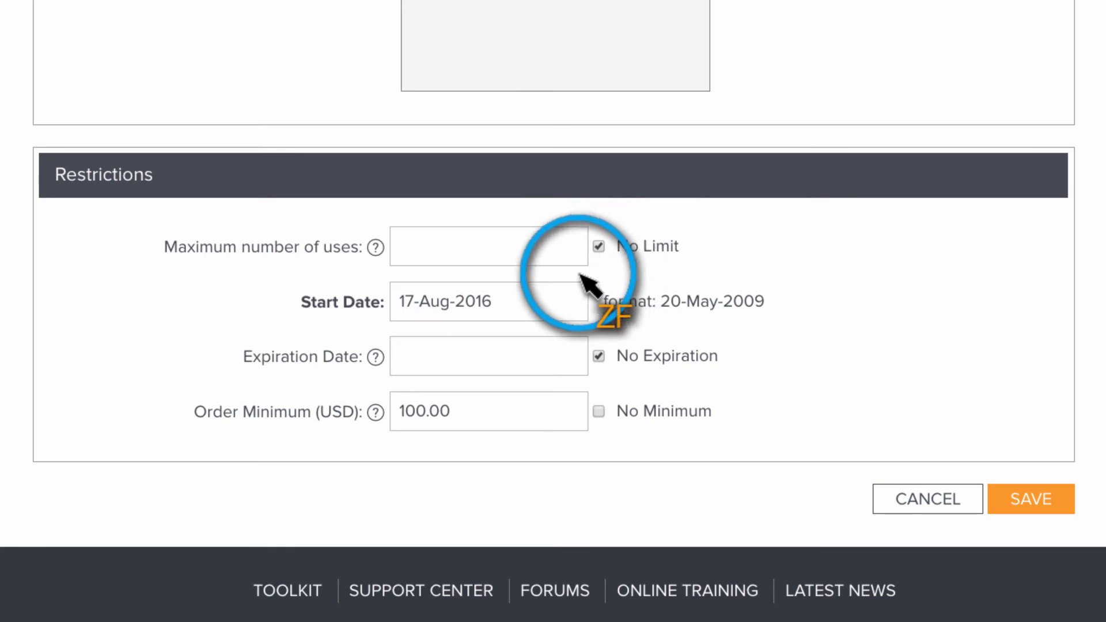
{"action": "mouse_move", "coordinate": [423, 422]}
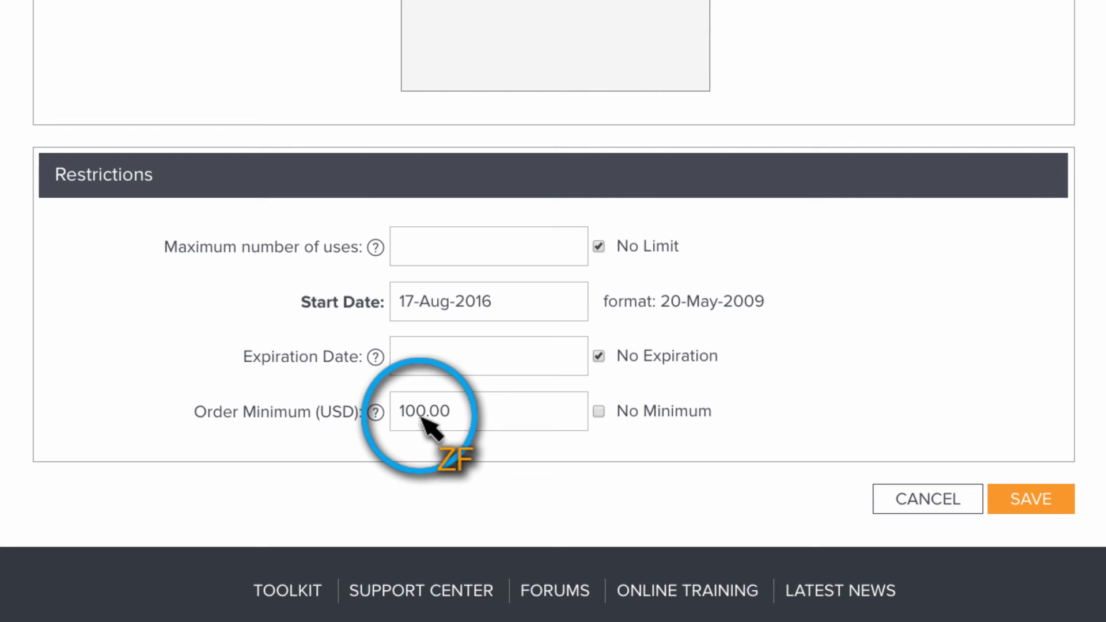
{"action": "mouse_move", "coordinate": [1029, 499]}
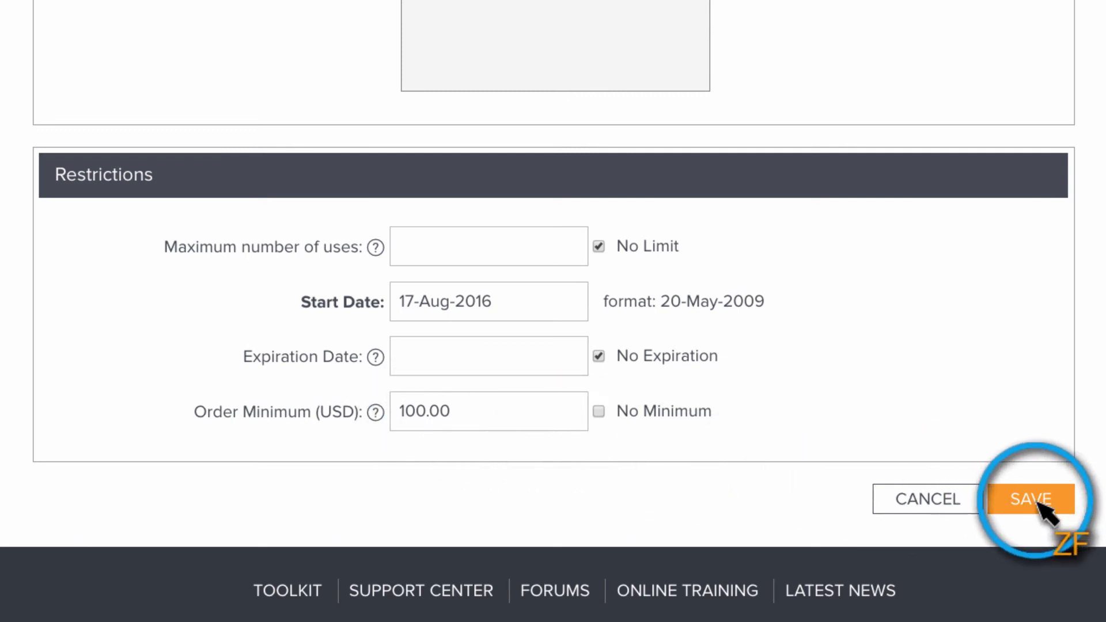
Save the finished coupon with its $100.00 order minimum.
{"action": "left_click", "coordinate": [1030, 499]}
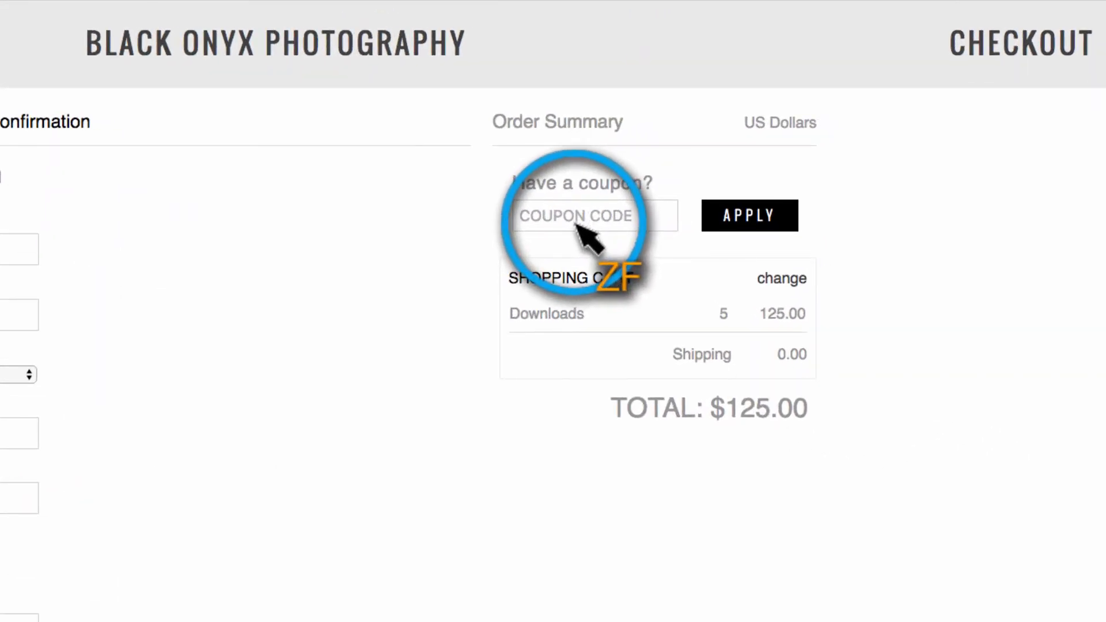
Enter coupon code ThankYou2016 at checkout and apply it, reducing $125.00 to $112.50.
{"action": "type", "text": "ThankYou"}
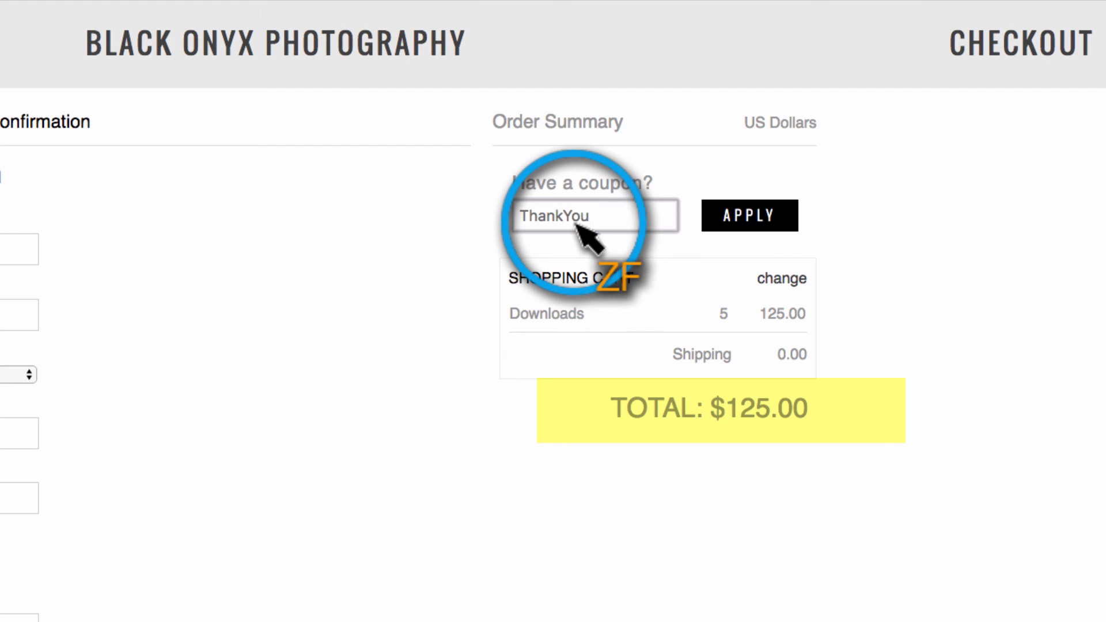
{"action": "left_click", "coordinate": [748, 215]}
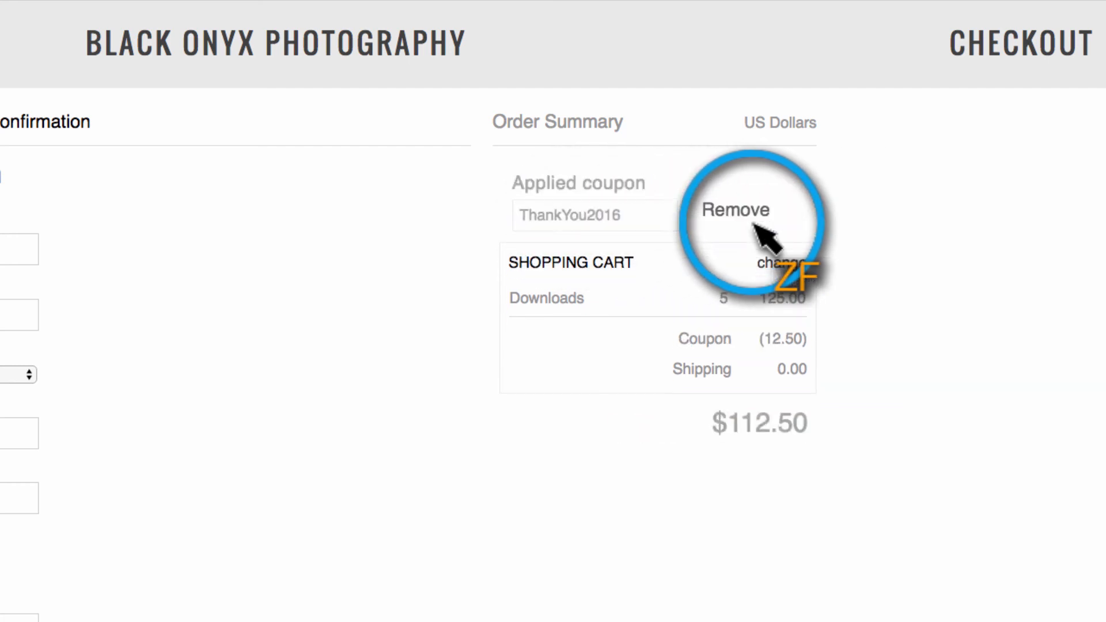